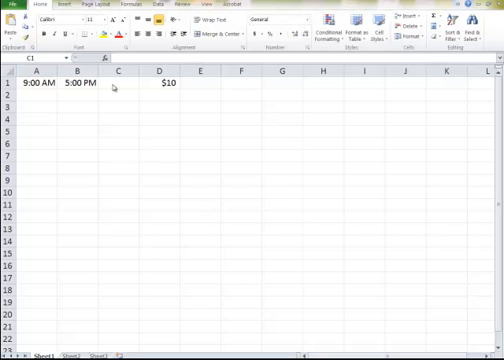
# Review row 1's hours cell, 9:00 AM start and 5:00 PM end, then select A2
pyautogui.click(118, 83)
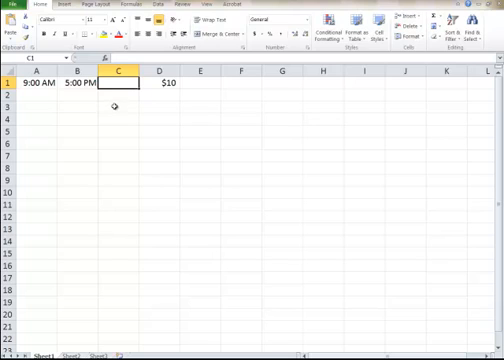
pyautogui.moveTo(486, 160)
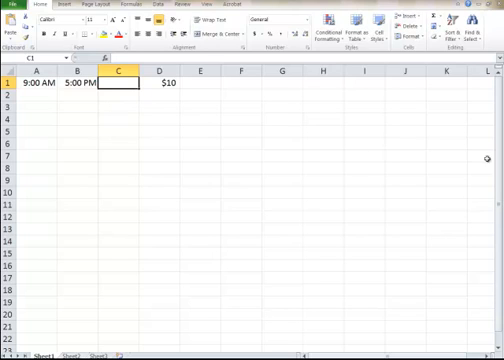
pyautogui.click(35, 84)
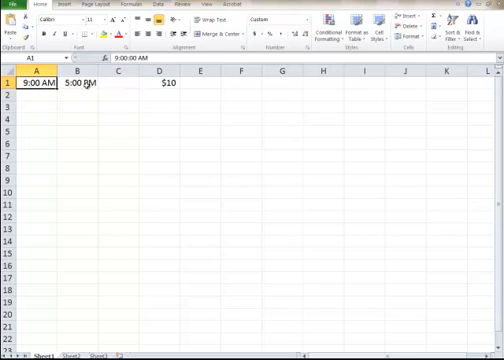
pyautogui.click(79, 84)
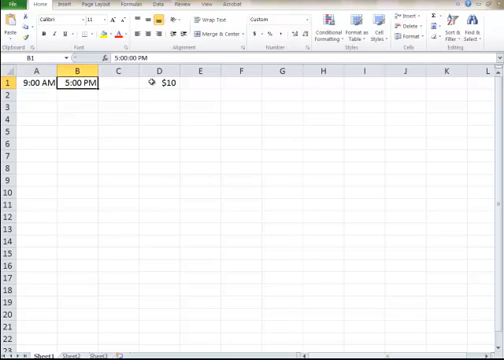
pyautogui.click(37, 84)
pyautogui.write('8')
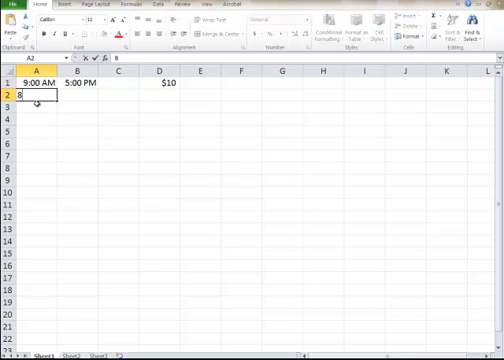
# Enter 8:30 AM start and 3:00 PM end in row 2, then select C1
pyautogui.write(':30 am')
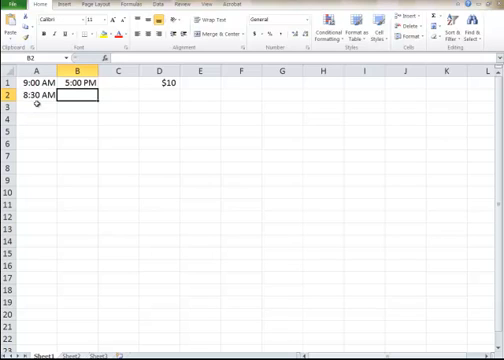
pyautogui.write('3:00 PM')
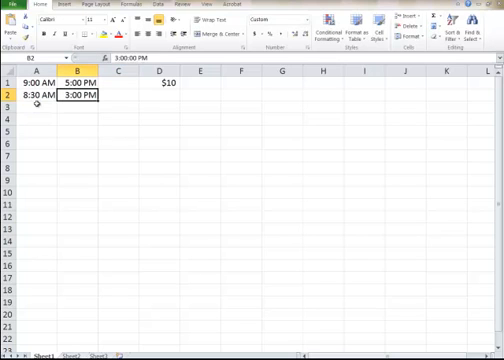
pyautogui.click(115, 96)
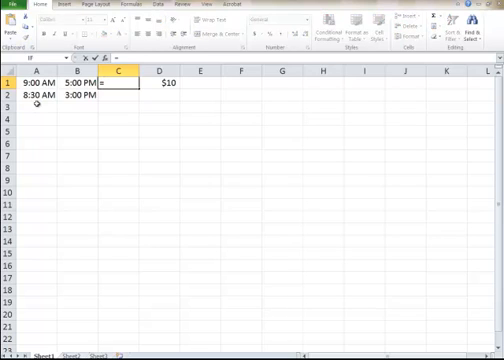
# Replace a trial time-difference formula in C1 with =((B1-A1)*1440)/60
pyautogui.write('=B1-B1')
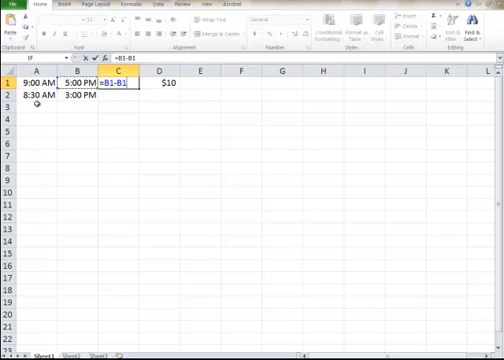
pyautogui.press('Return')
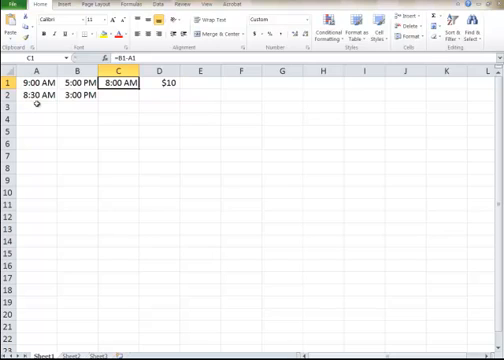
pyautogui.press('Delete')
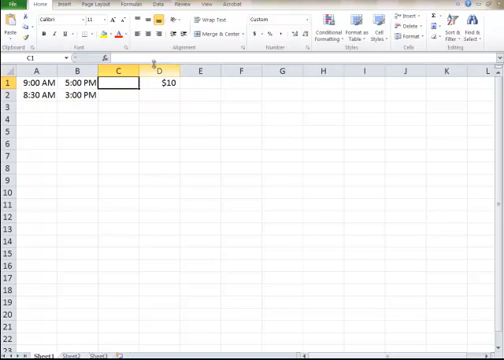
pyautogui.write('=(B1-A1)*1440/60')
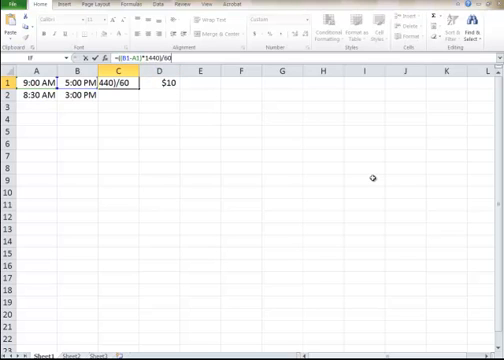
pyautogui.press('Return')
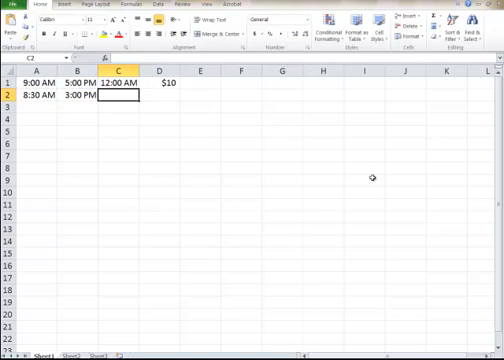
# Reformat C1 with the Accounting format so it reads 8.00, then select E1
pyautogui.click(131, 84)
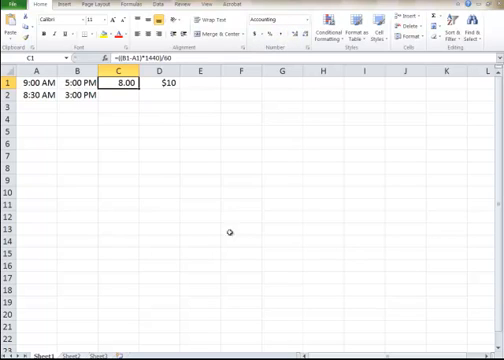
pyautogui.click(198, 82)
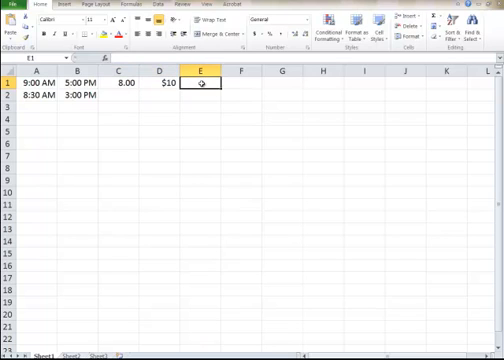
# Enter the pay formula =D1*C1 in E1 and fill row 1's calculations down to row 2
pyautogui.write('=D1*C1')
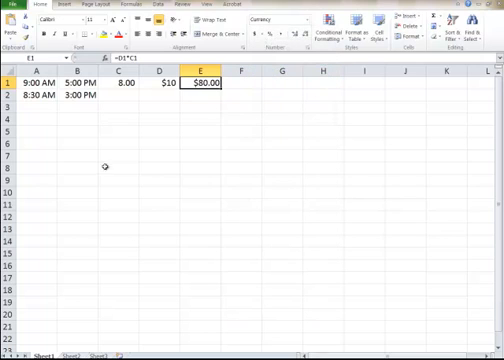
pyautogui.click(126, 84)
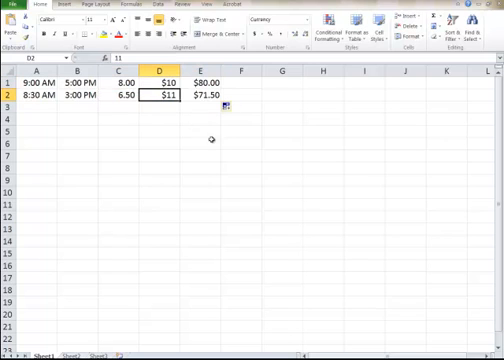
pyautogui.moveTo(352, 167)
pyautogui.write('12.5')
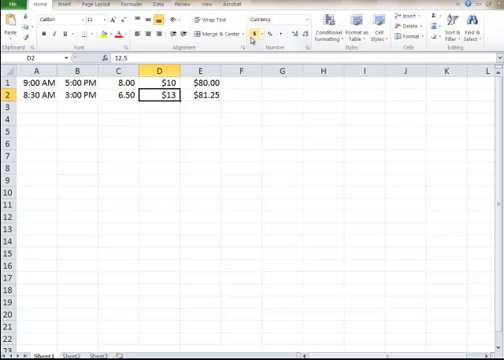
# Apply Currency format to rates D1:D2 so they show $10.00 and $12.50
pyautogui.click(174, 75)
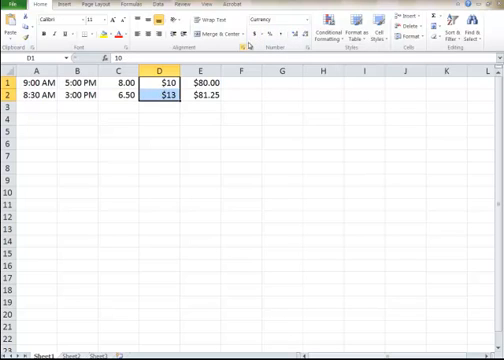
pyautogui.click(318, 20)
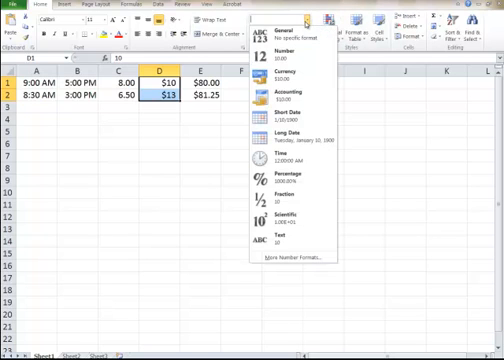
pyautogui.click(277, 76)
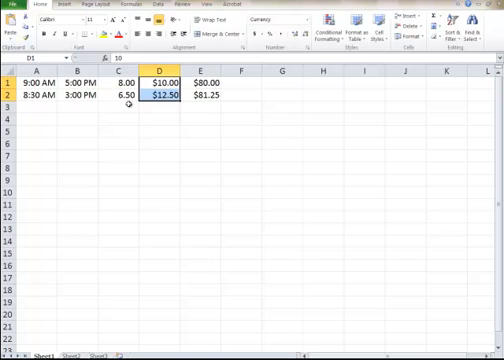
# Set B2 to 3:15 PM, check C1's formula, and select A7 below the table
pyautogui.click(125, 103)
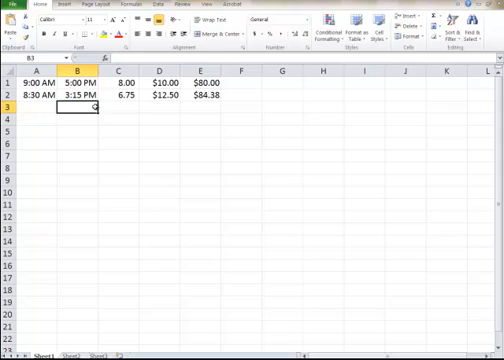
pyautogui.click(123, 78)
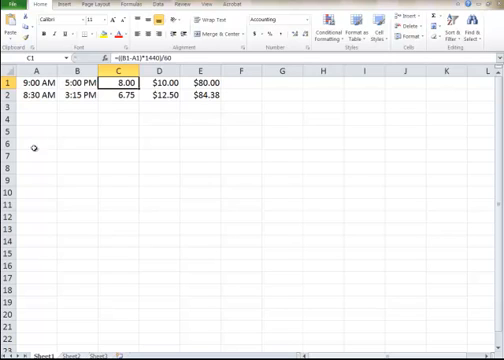
pyautogui.click(36, 157)
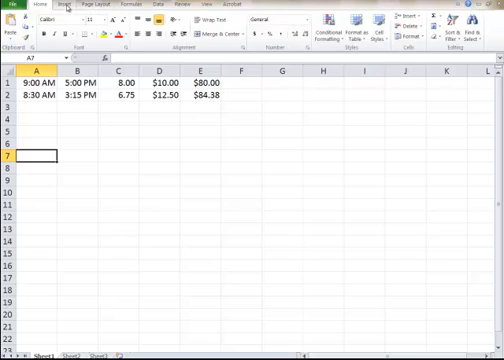
# Insert a text box below the data containing =((B1-A1)*1440)/60
pyautogui.click(63, 5)
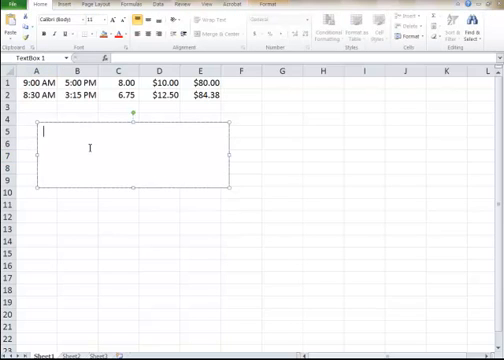
pyautogui.write('=((B1-A1)*1440)/60')
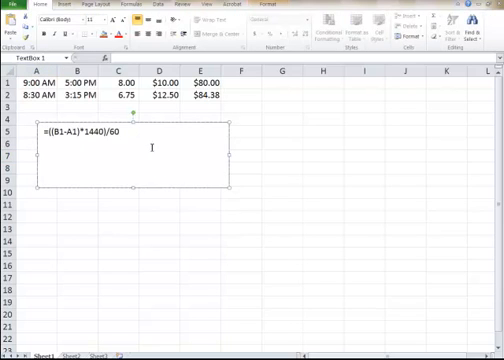